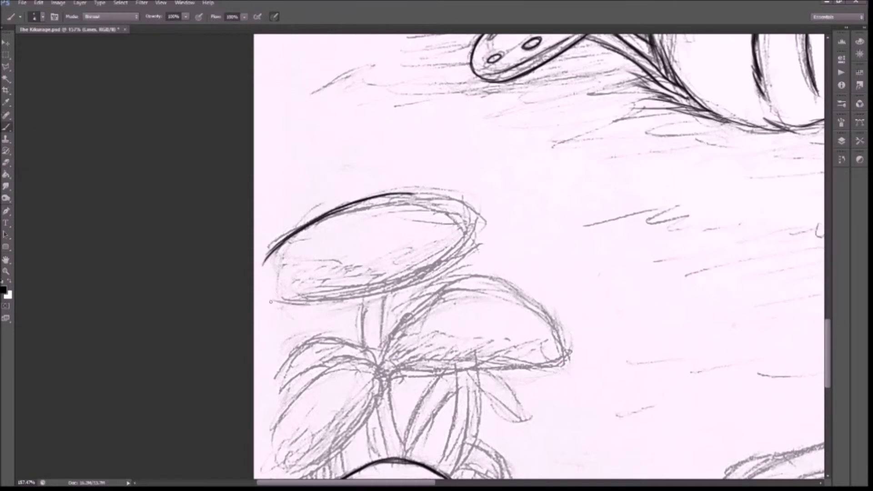
# Step: Ink bold outlines over the mushroom caps, stems and the curly bush beside them
pyautogui.scroll(-3)
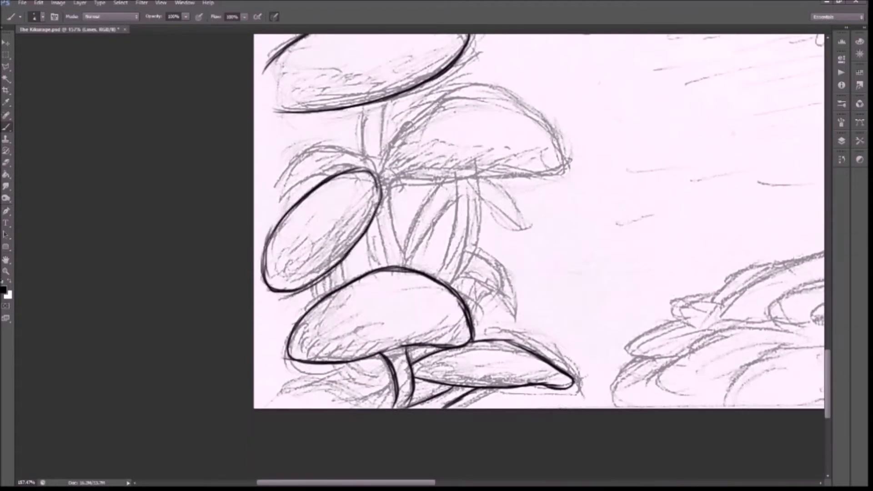
pyautogui.scroll(-3)
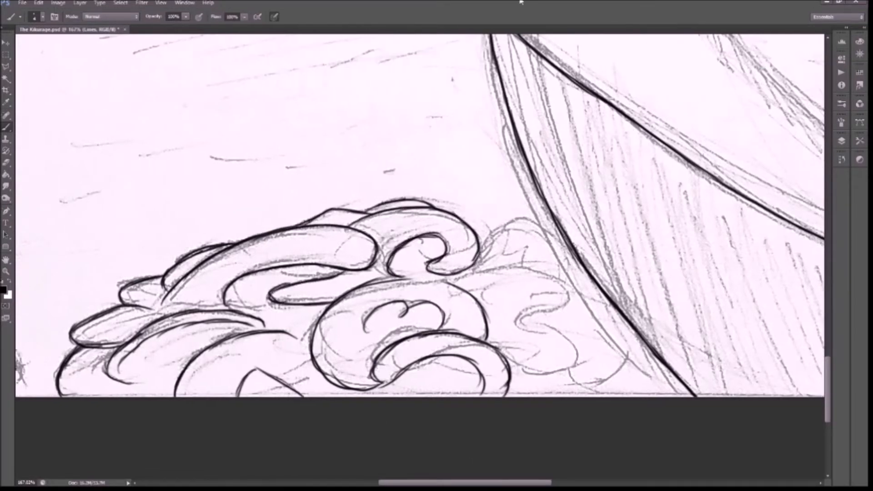
# Step: Ink the creature's fur tufts, stitched mouth, spiral eye and curling tail, then hide the sketch
pyautogui.scroll(-3)
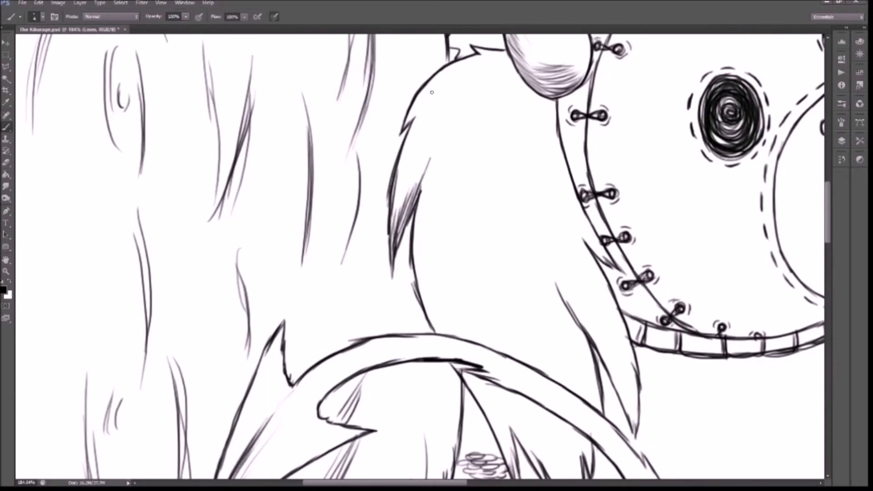
# Step: Ink the tongue, belly and tail outlines and pan over to the finished mushroom cluster
pyautogui.scroll(-3)
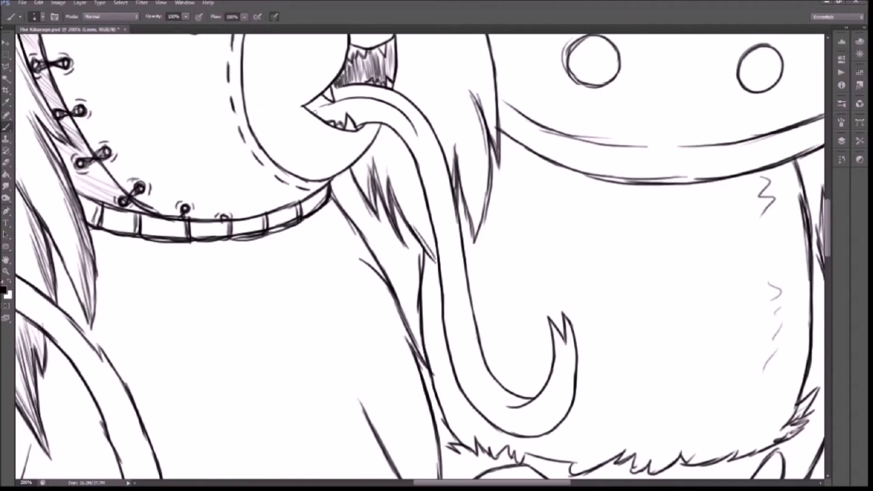
pyautogui.scroll(-3)
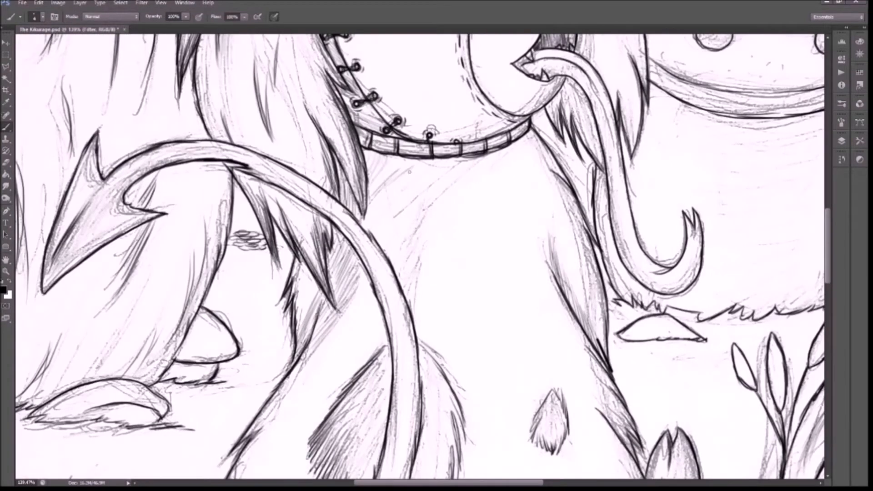
pyautogui.scroll(-3)
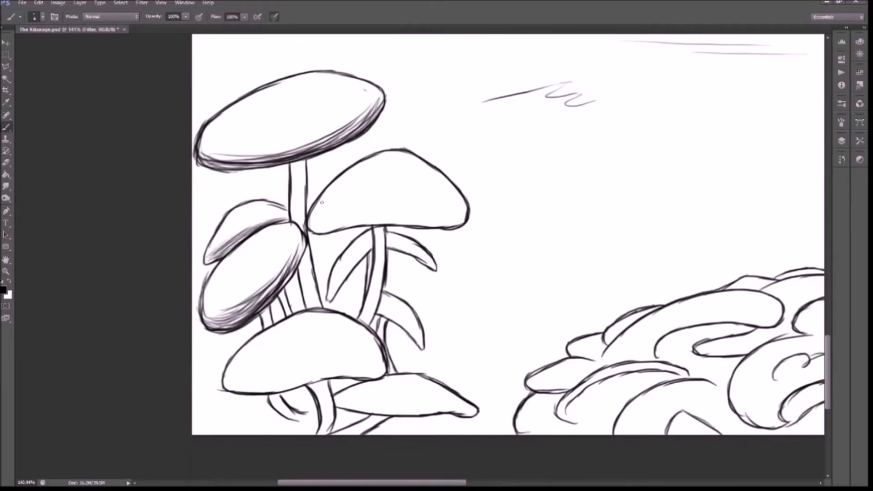
# Step: Hatch the undersides and edges of the mushroom caps and add speckle dashes on top
pyautogui.moveTo(315, 209); pyautogui.dragTo(473, 200)
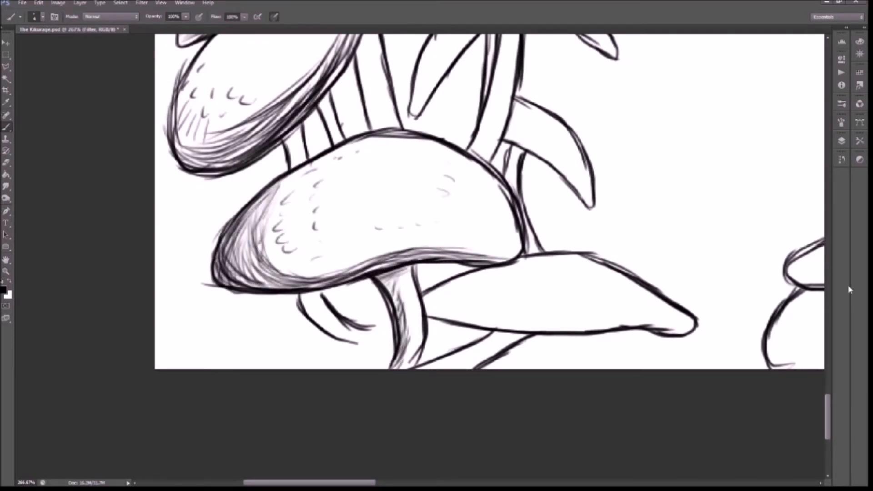
# Step: Hatch the other mushroom caps and leaves, then the small rock beneath the creature
pyautogui.scroll(-3)
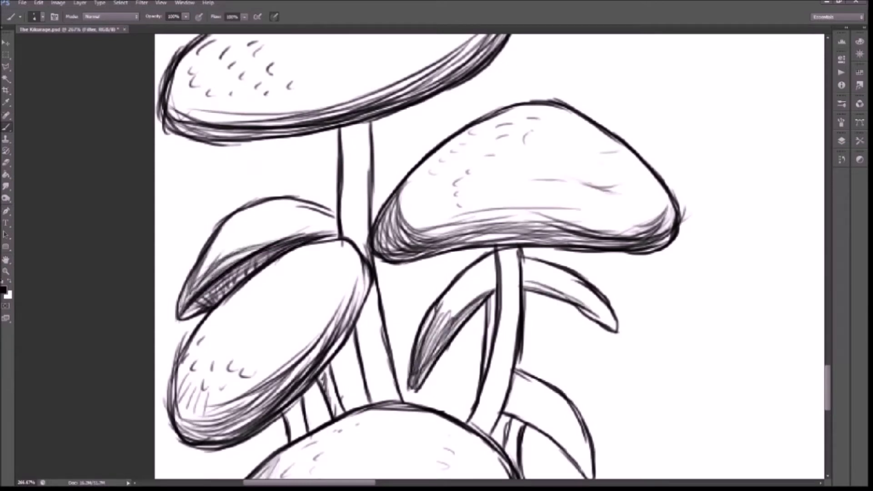
pyautogui.scroll(-3)
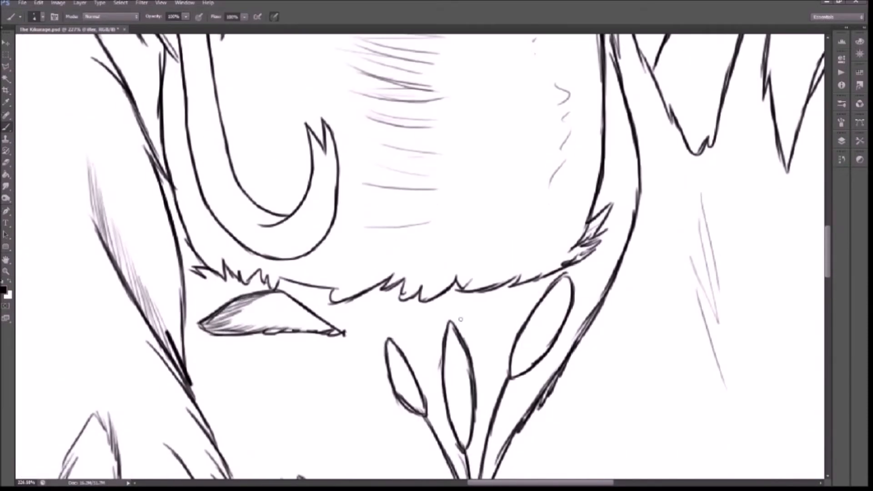
# Step: Draw hatching strokes along the creature's fur and the spotted mushroom's stem
pyautogui.scroll(-3)
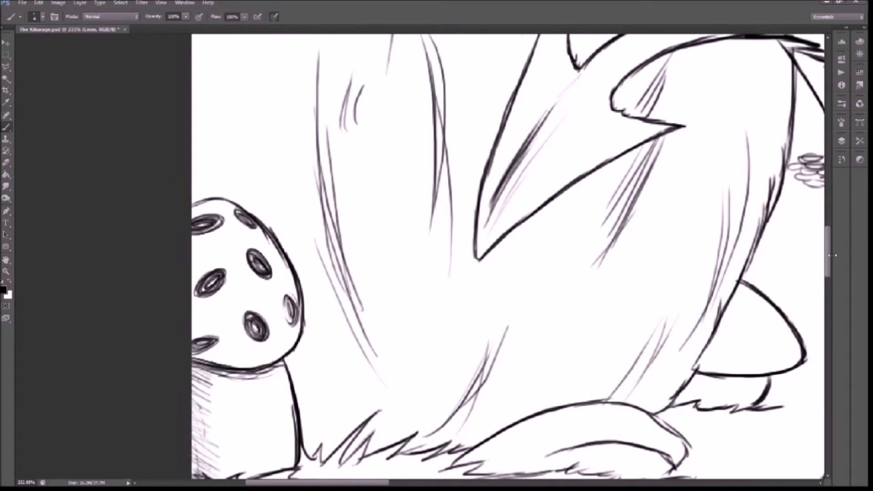
# Step: Ink and hatch the stitched head's edge, collar band and surrounding fur strokes
pyautogui.scroll(-3)
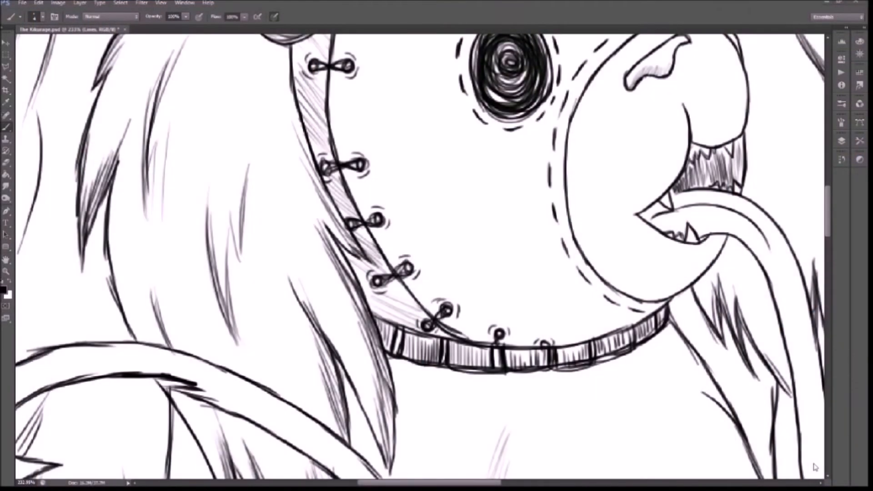
pyautogui.moveTo(531, 382)
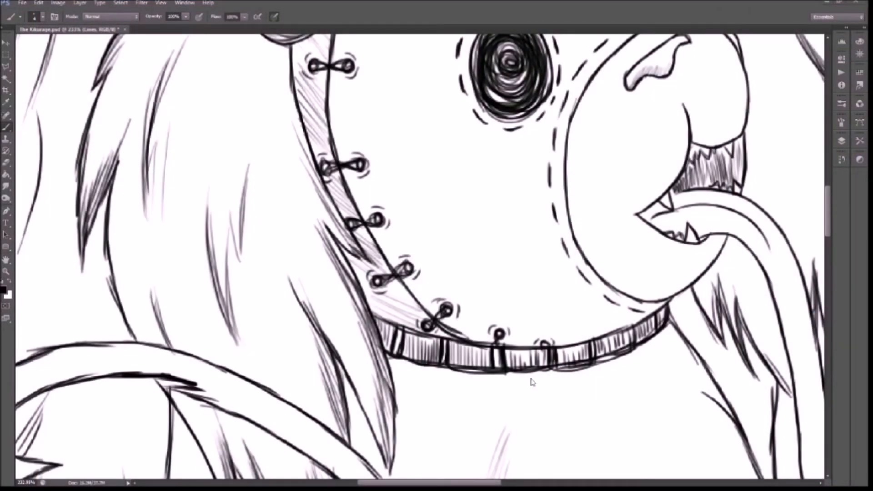
pyautogui.moveTo(557, 287)
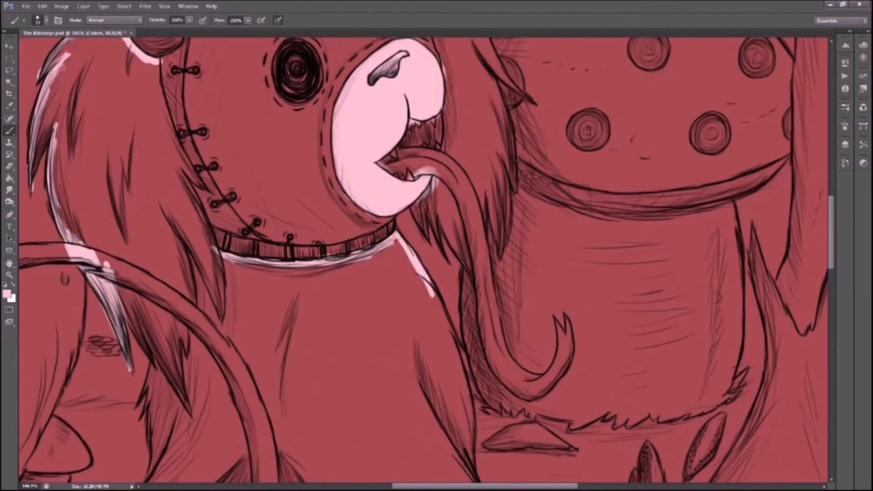
# Step: Fill the background dark red and paint pale pink along the muzzle and lower body edge
pyautogui.scroll(-3)
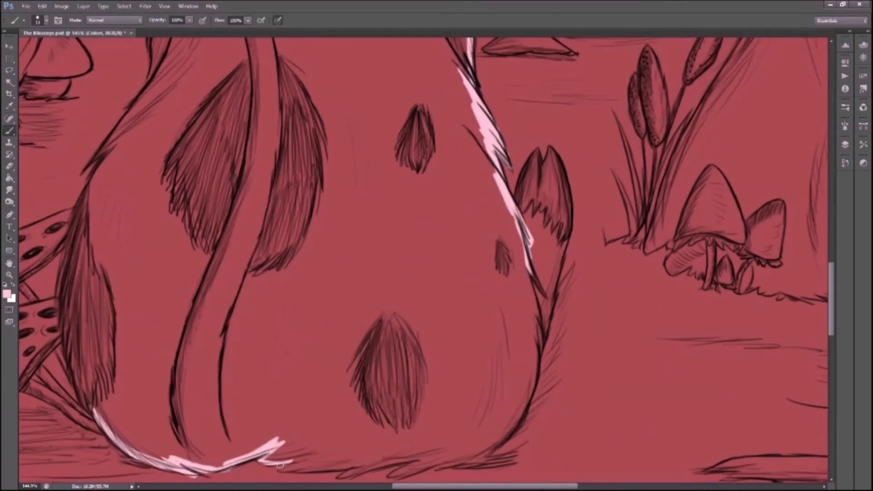
pyautogui.moveTo(267, 446); pyautogui.dragTo(441, 462)
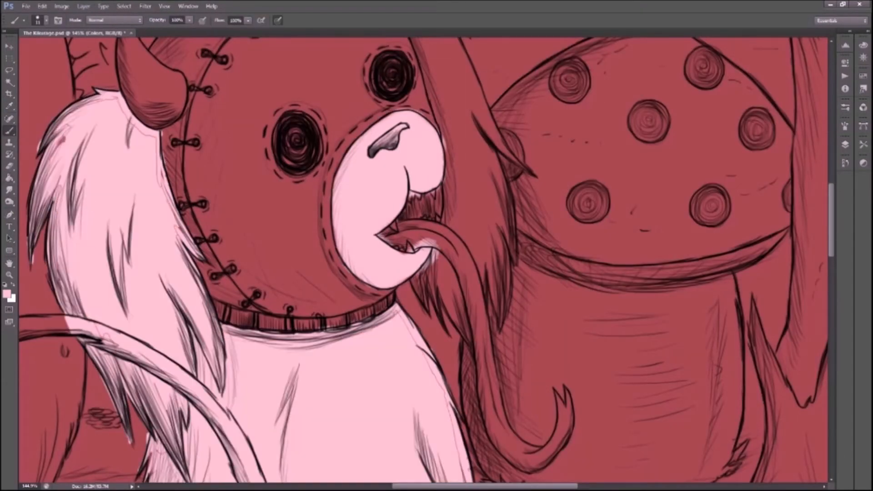
pyautogui.scroll(-3)
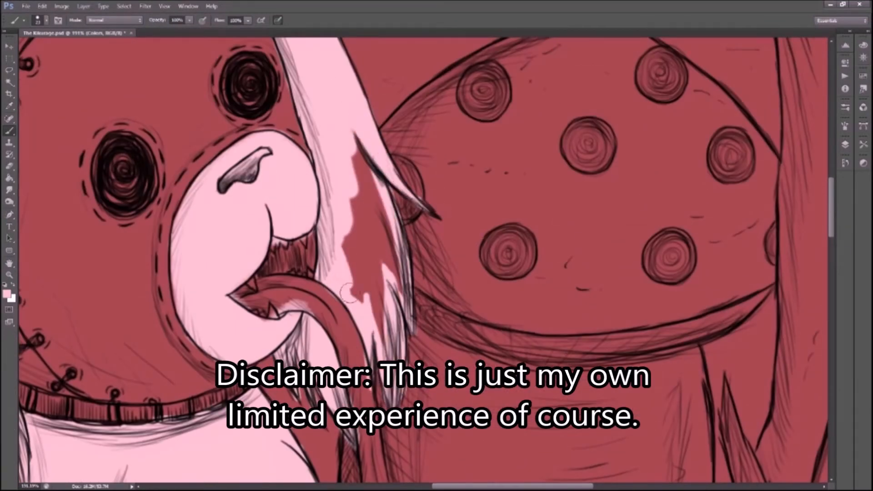
# Step: Colour the raised arm, lower body and tail pink, then paint one ear tuft dark brown
pyautogui.moveTo(351, 292); pyautogui.dragTo(284, 304)
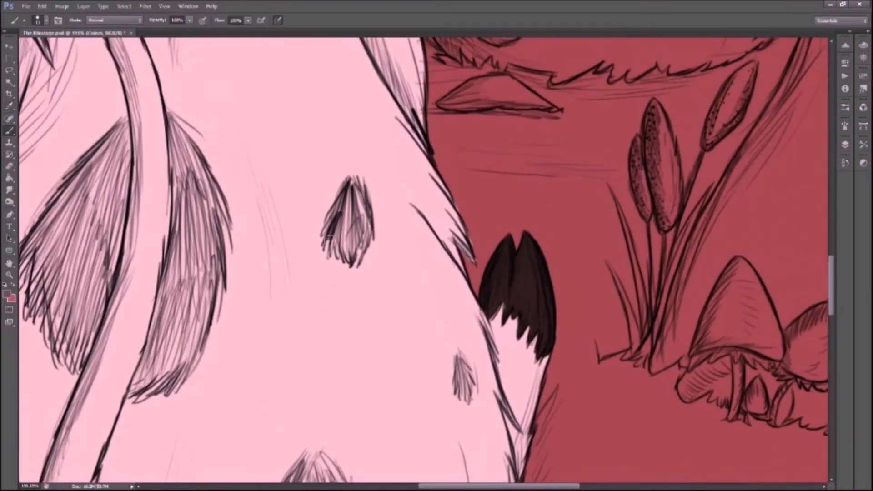
# Step: Fill the rear fur patches dark brown, then start tan colour along the spotted mushroom cap edge
pyautogui.scroll(-3)
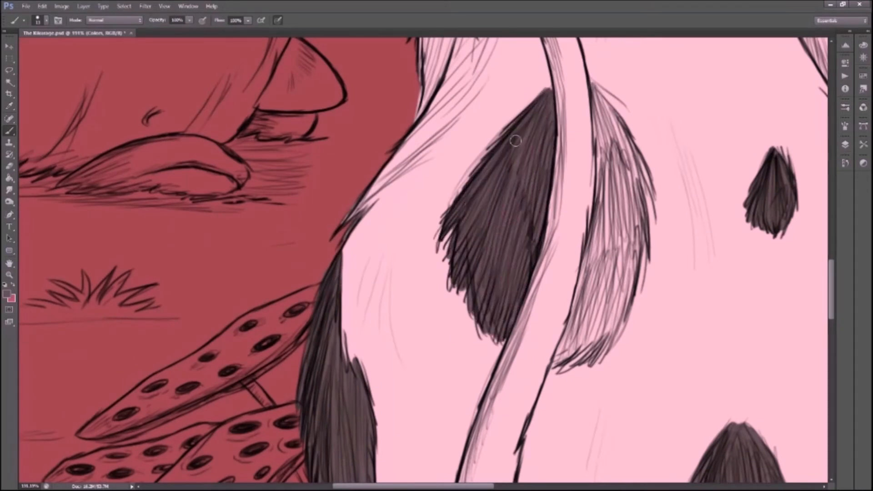
pyautogui.moveTo(515, 139); pyautogui.dragTo(554, 362)
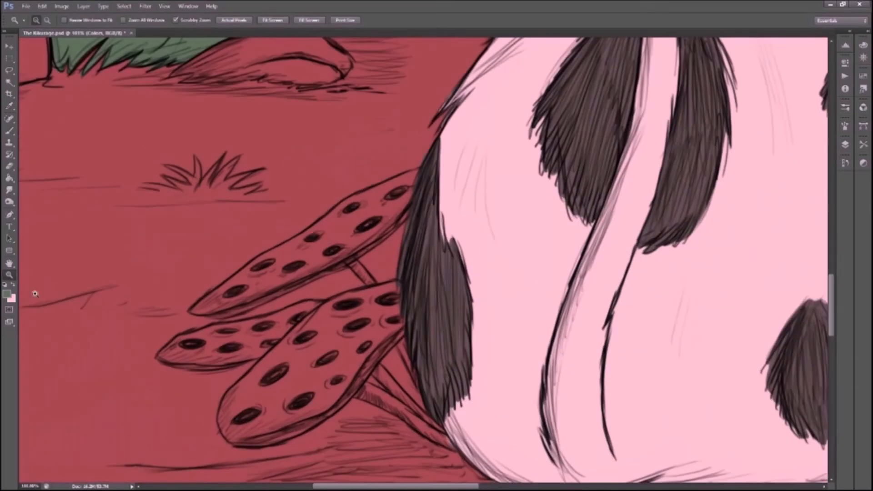
pyautogui.moveTo(190, 312); pyautogui.dragTo(417, 173)
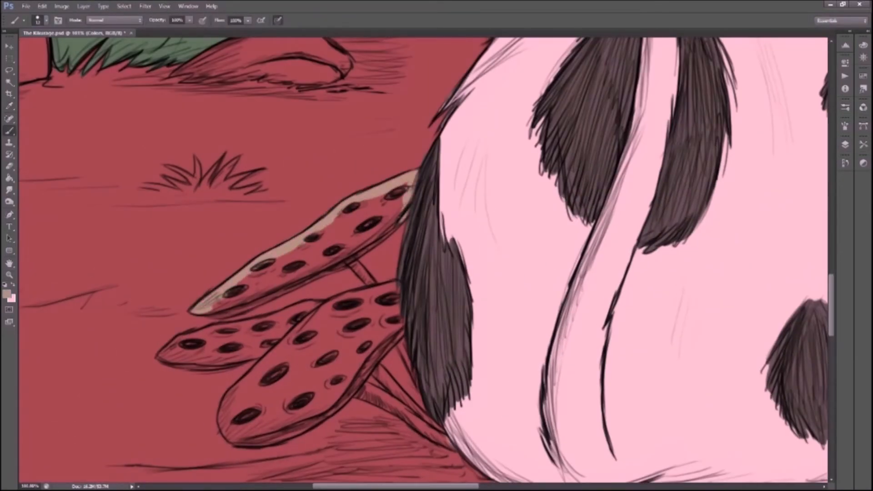